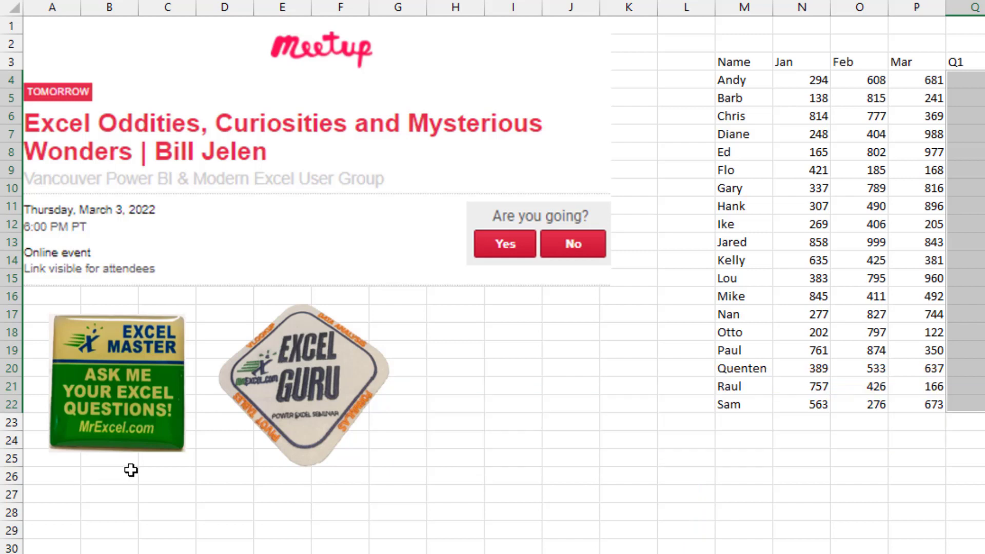
mouse_move(353, 394)
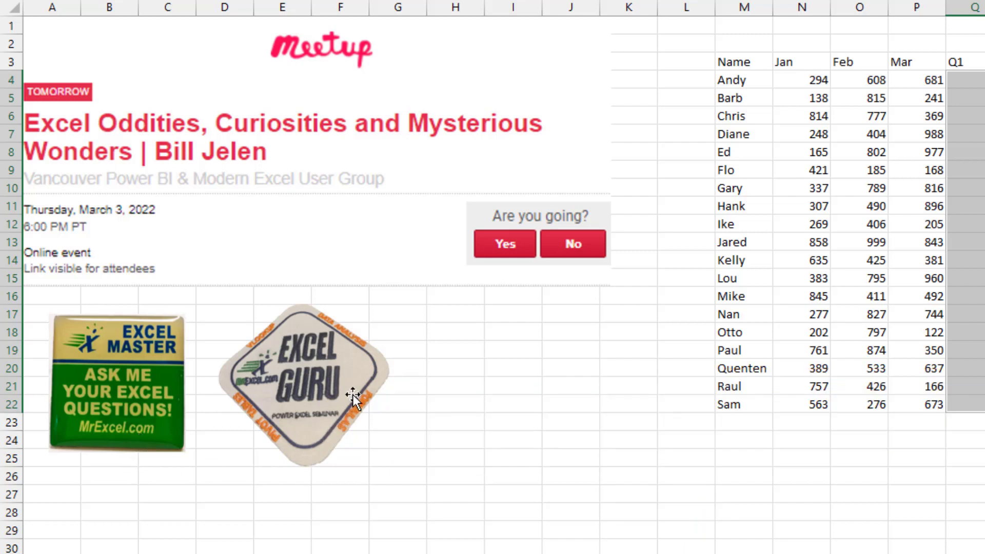
mouse_move(405, 456)
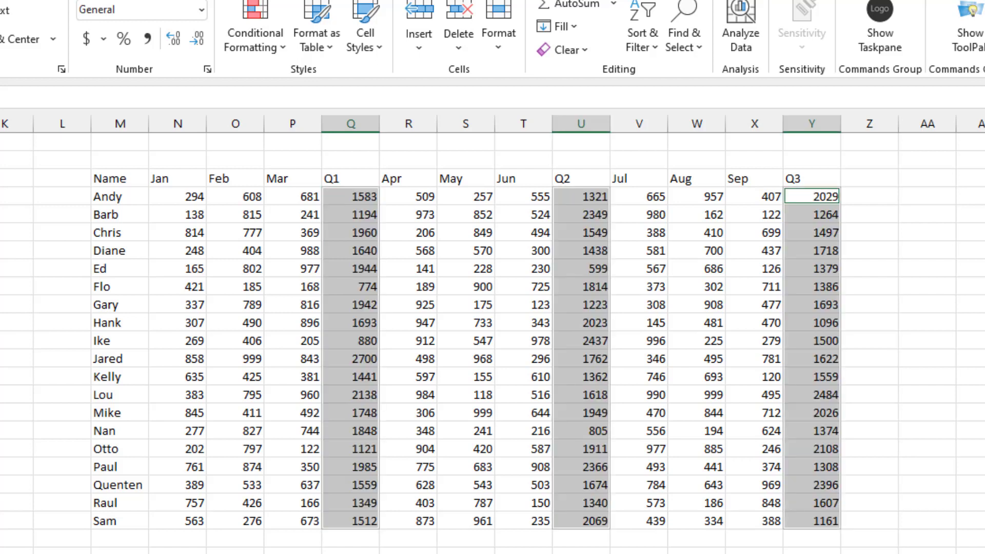
mouse_move(341, 195)
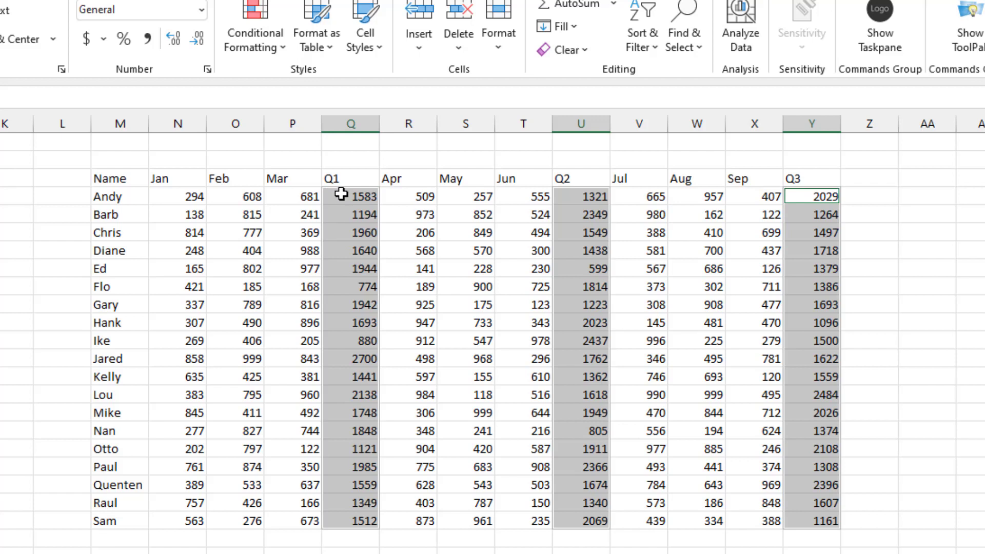
Step: Inspect Andy's Q1 subtotal and confirm Chris's Q2 formula sums April–June (1549)
click(350, 196)
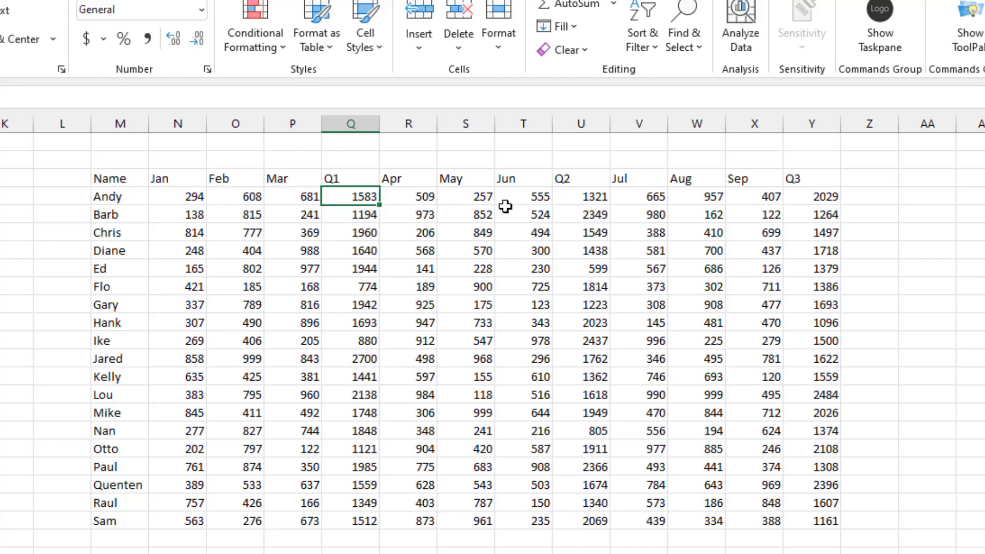
click(580, 232)
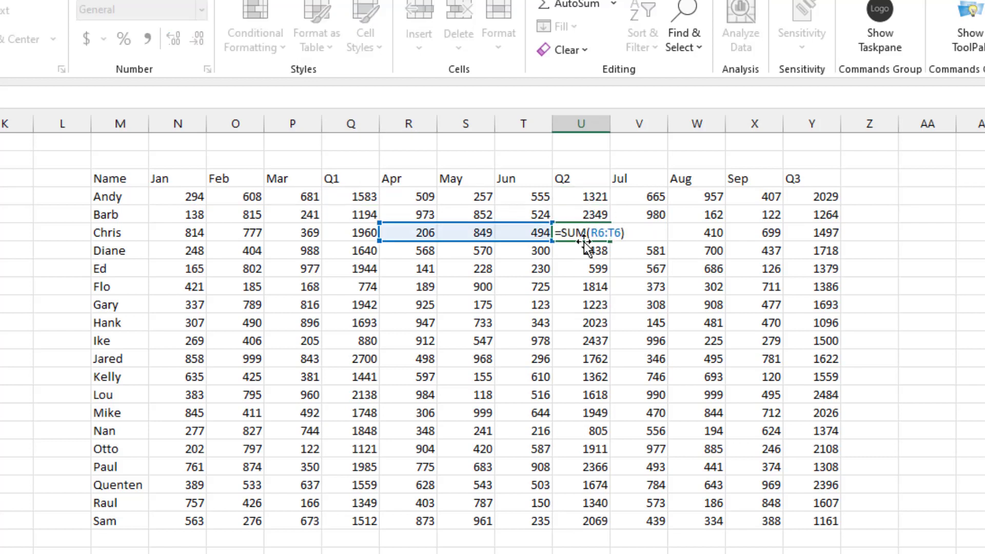
key(Return)
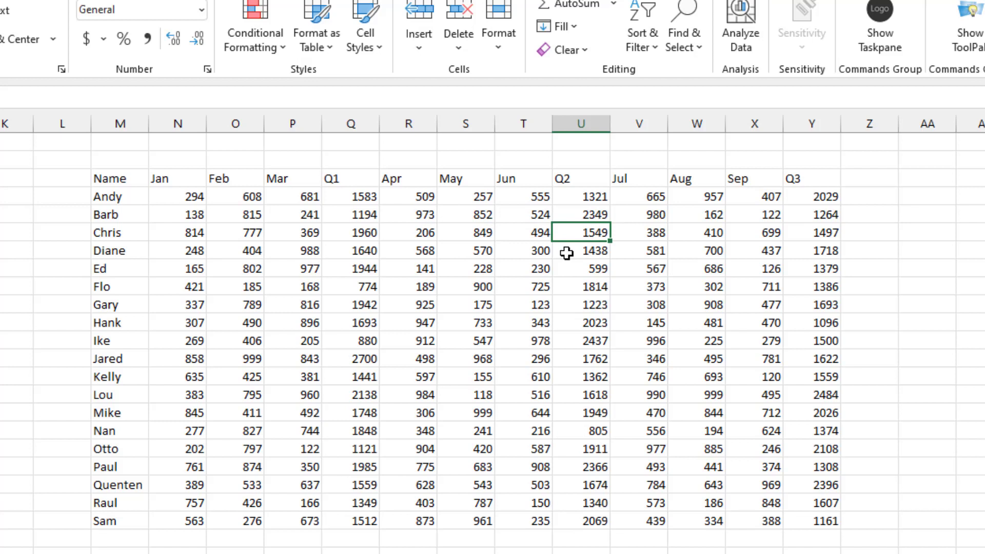
mouse_move(555, 260)
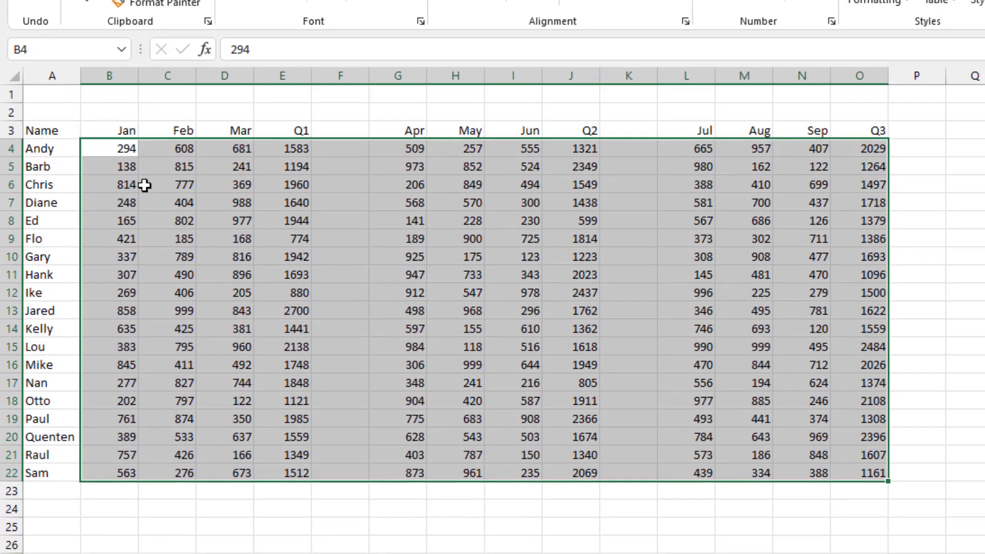
mouse_move(224, 149)
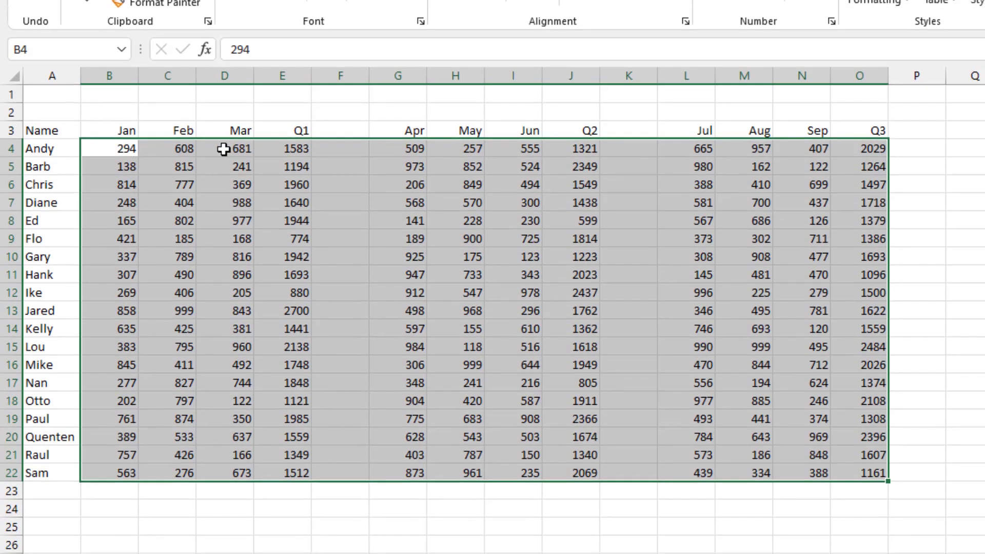
mouse_move(123, 166)
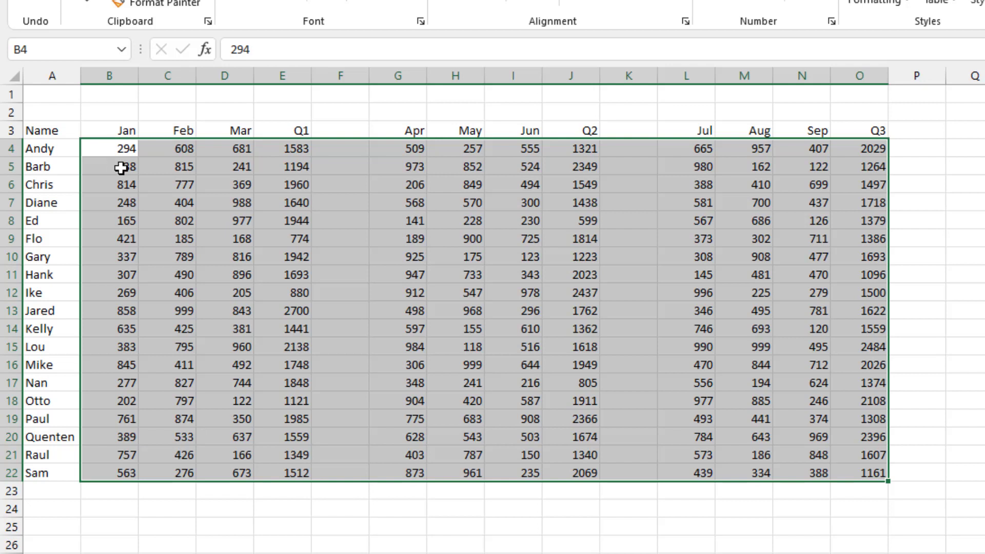
mouse_move(283, 247)
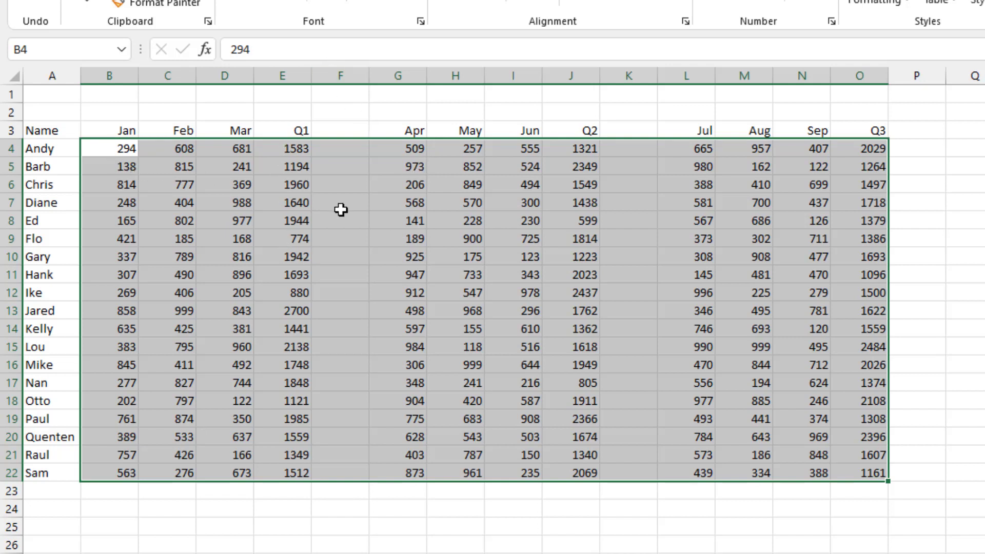
mouse_move(578, 154)
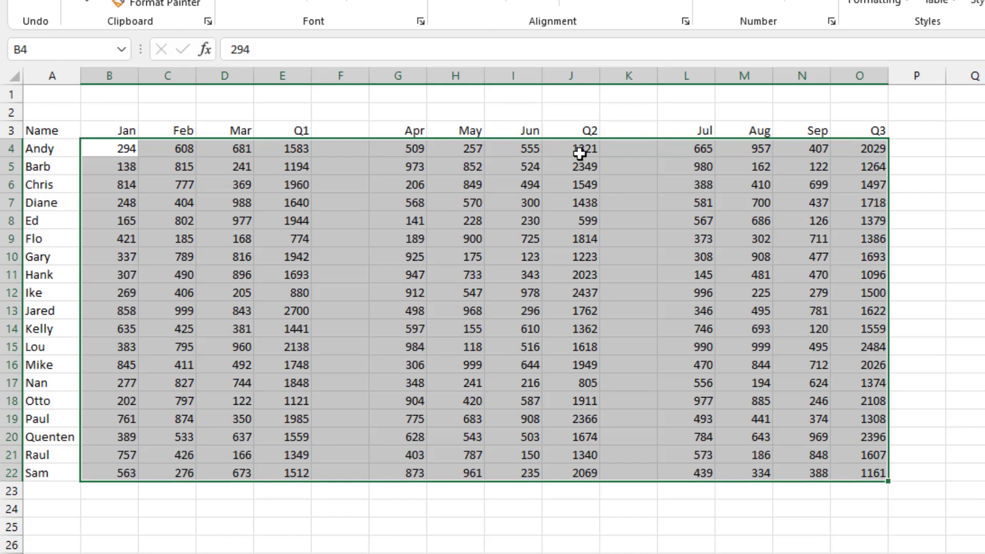
mouse_move(205, 184)
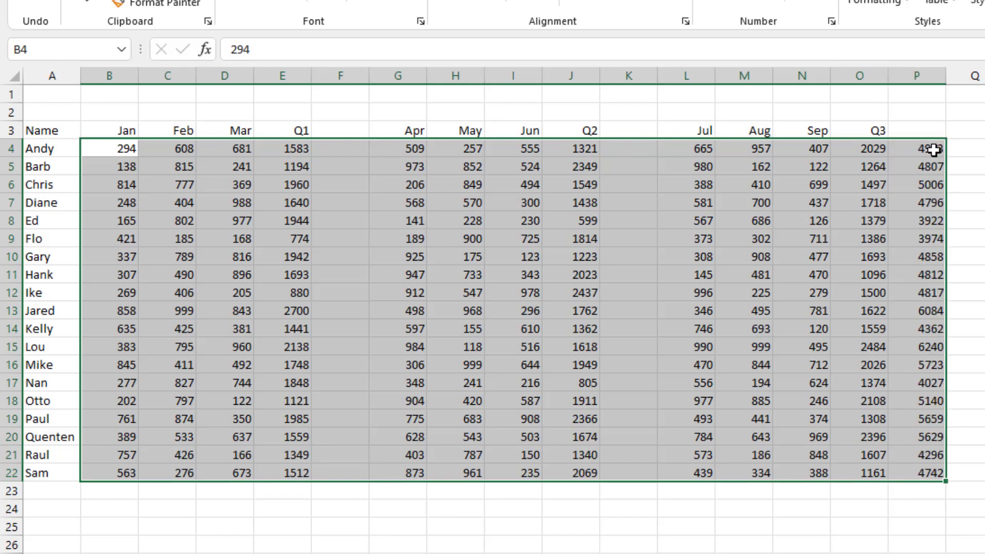
Step: Inspect Andy's new total formula summing only his Q1, Q2 and Q3 cells
click(915, 148)
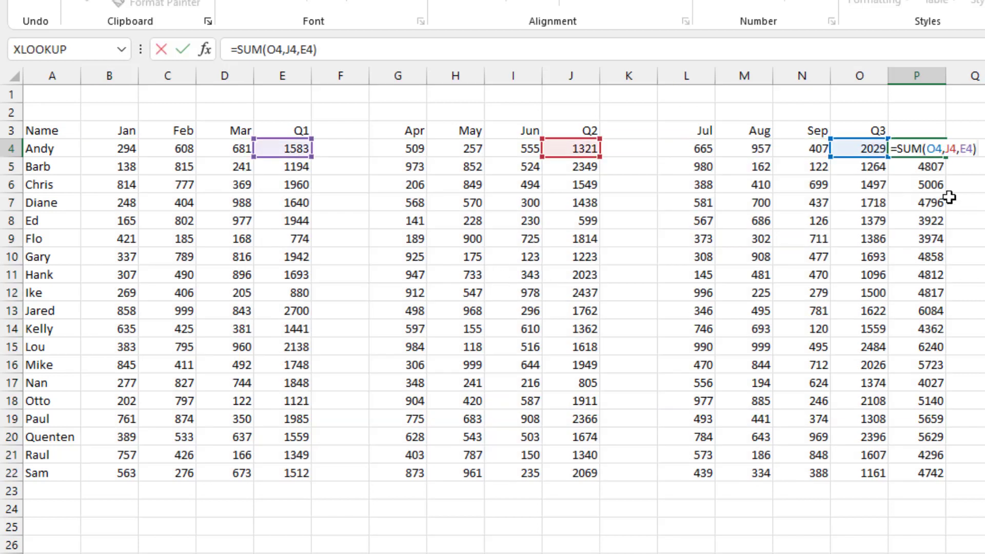
mouse_move(551, 158)
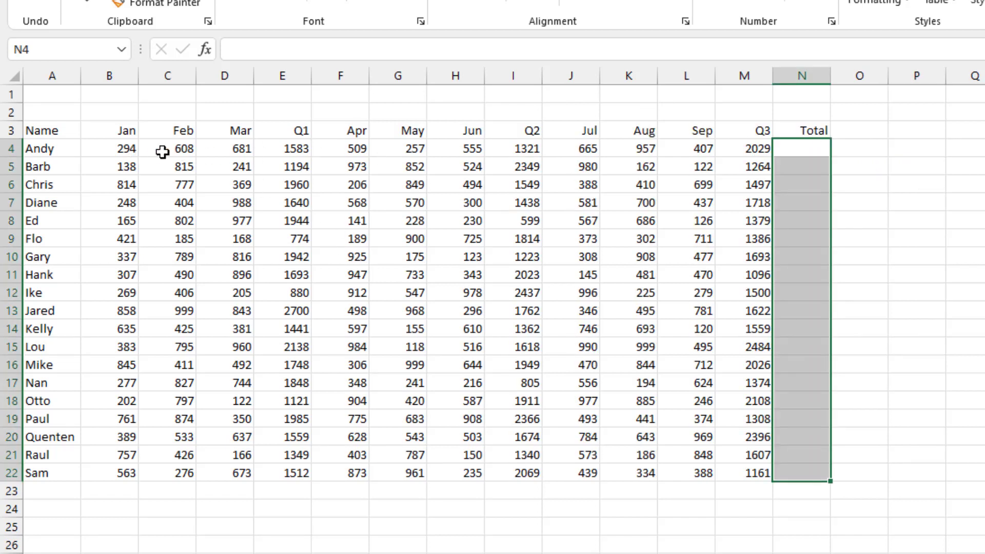
mouse_move(523, 149)
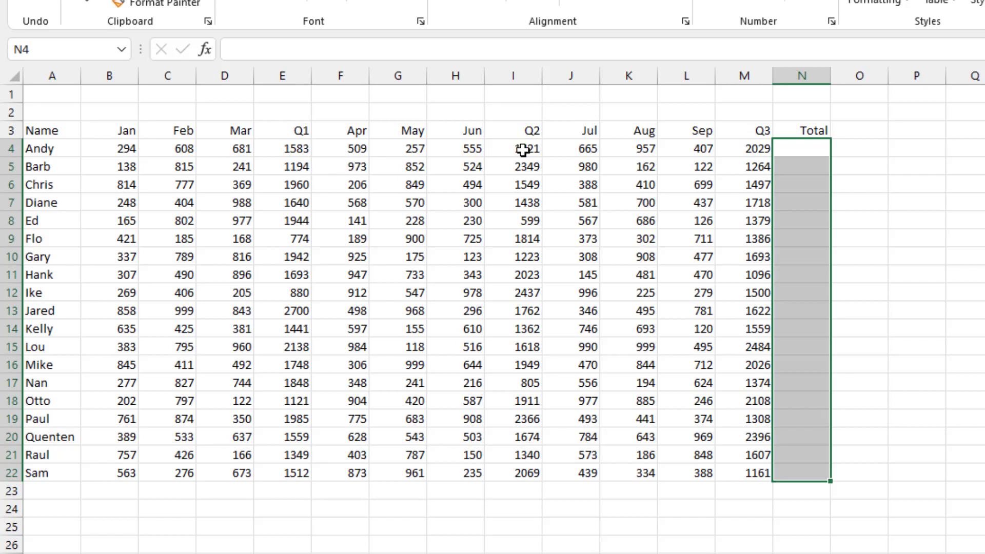
mouse_move(526, 148)
text(=SUM(M4,I4,E4))
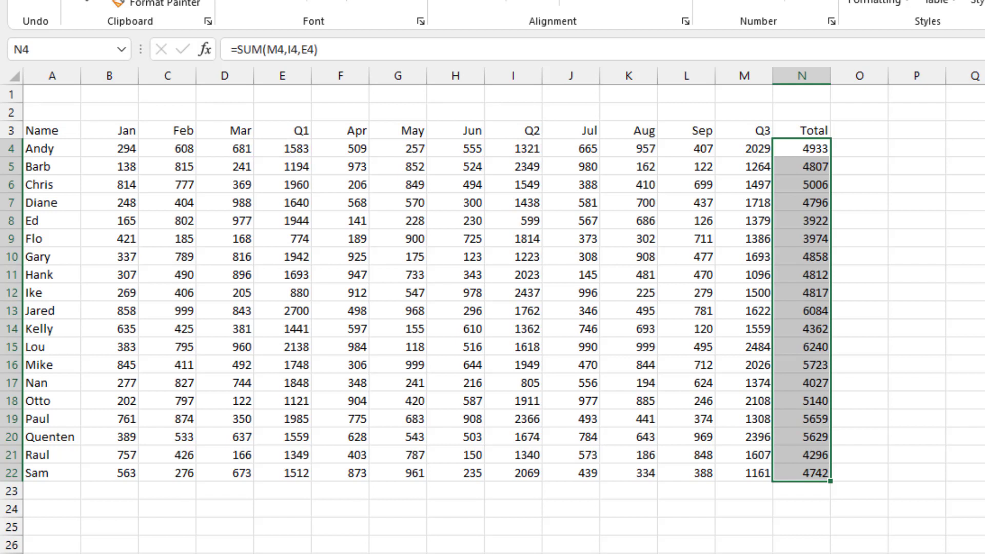
Step: Check that Andy's Total formula adds only his Q1, Q2 and Q3 cells, leaving it unchanged
double_click(801, 148)
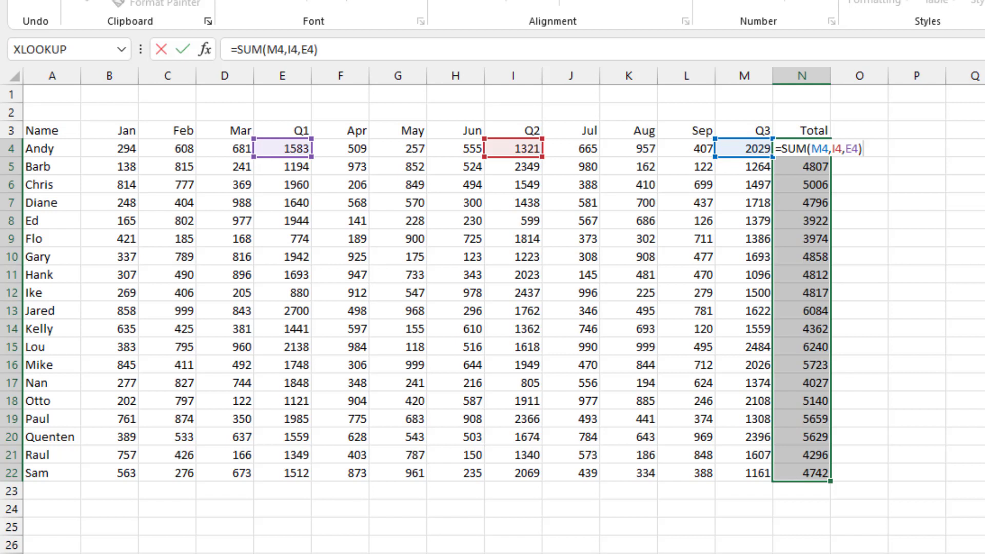
key(Return)
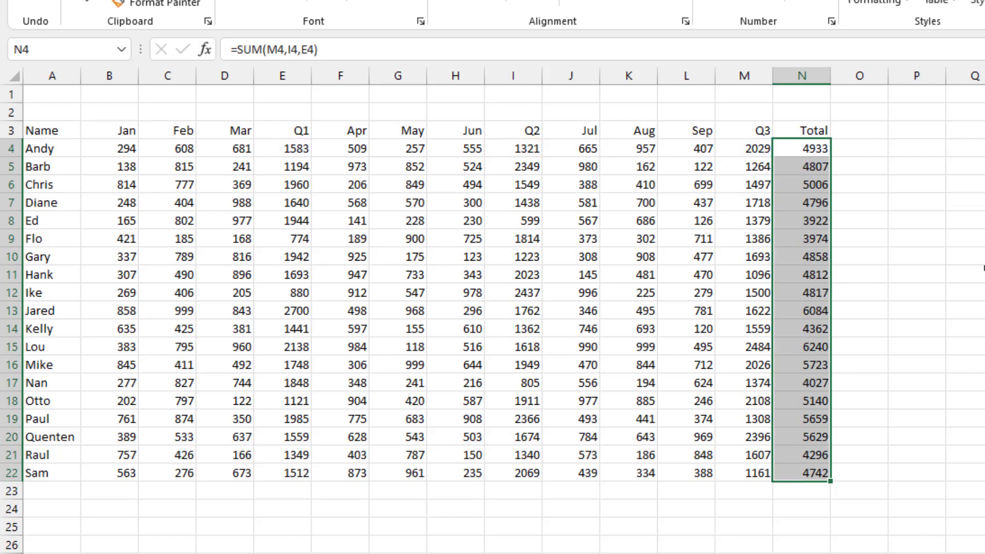
mouse_move(667, 509)
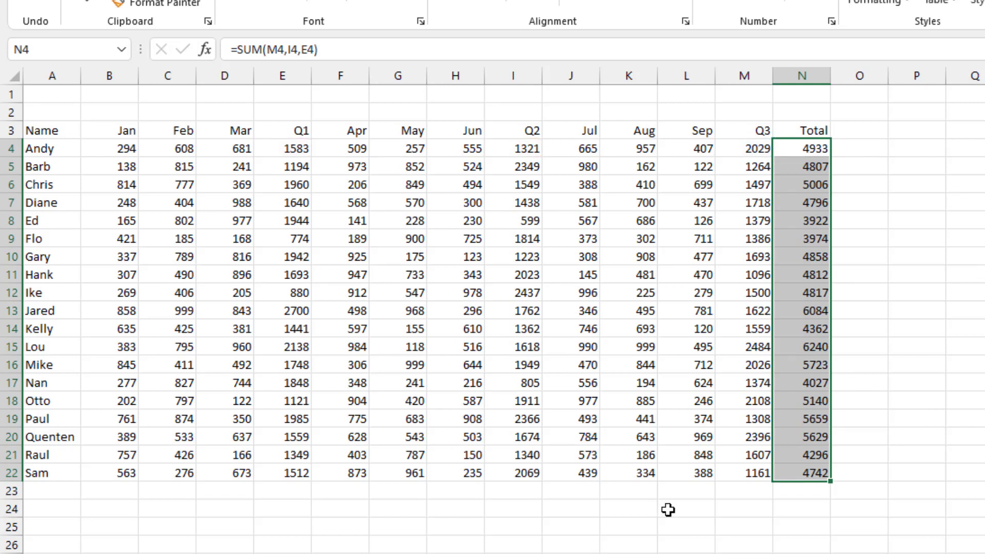